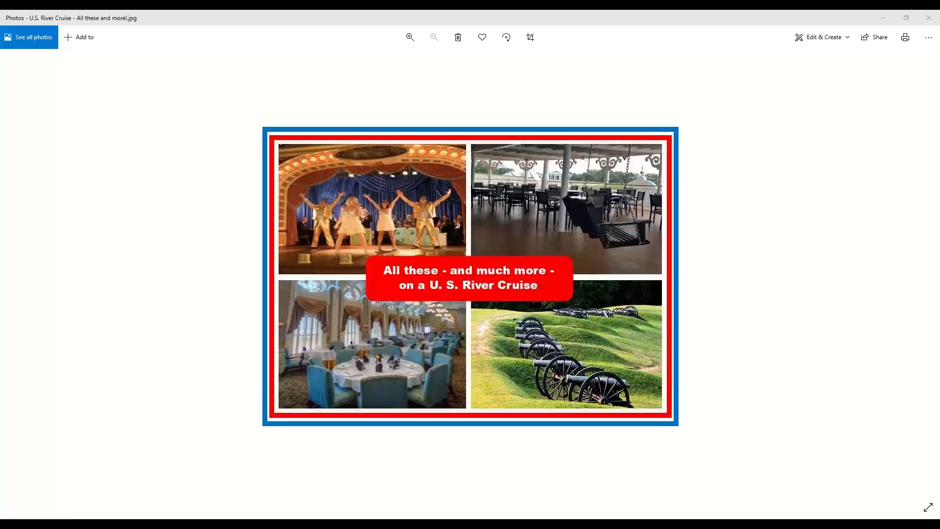
{"action": "mouse_move", "coordinate": [866, 412]}
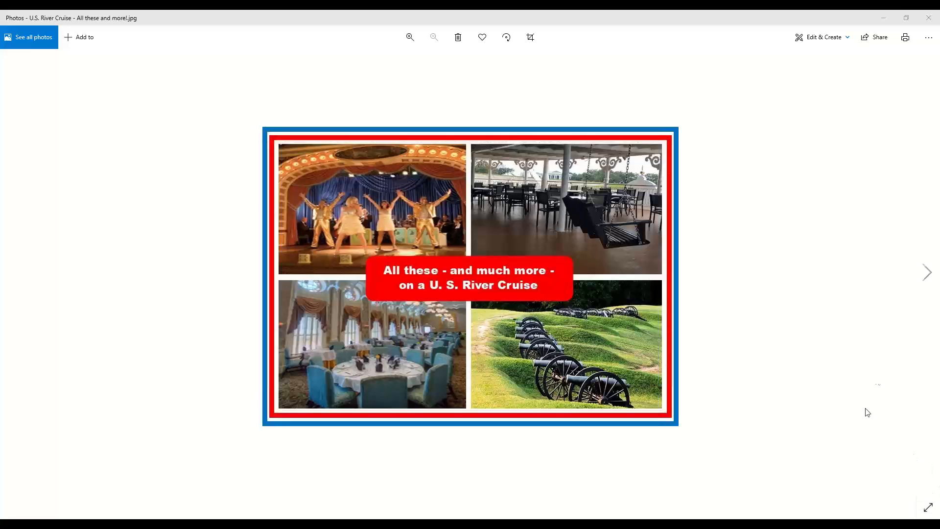
{"action": "mouse_move", "coordinate": [530, 270]}
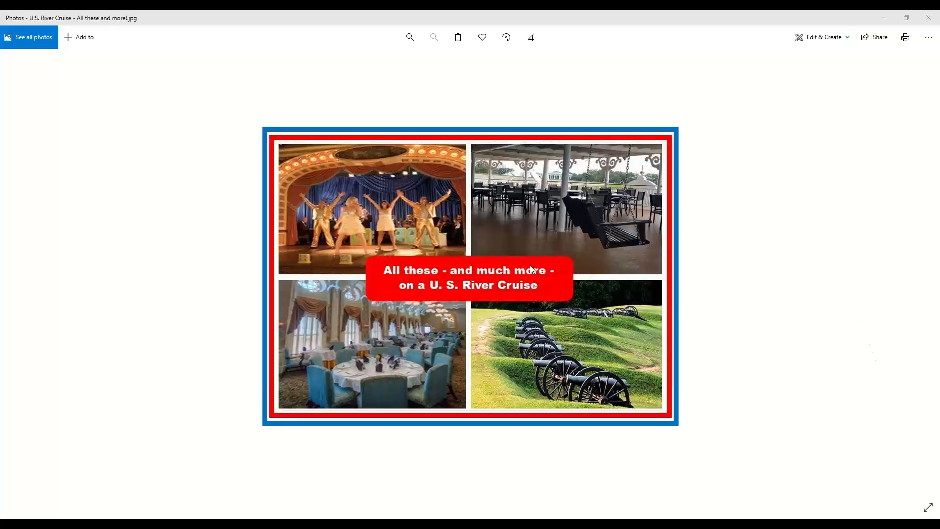
{"action": "mouse_move", "coordinate": [928, 37]}
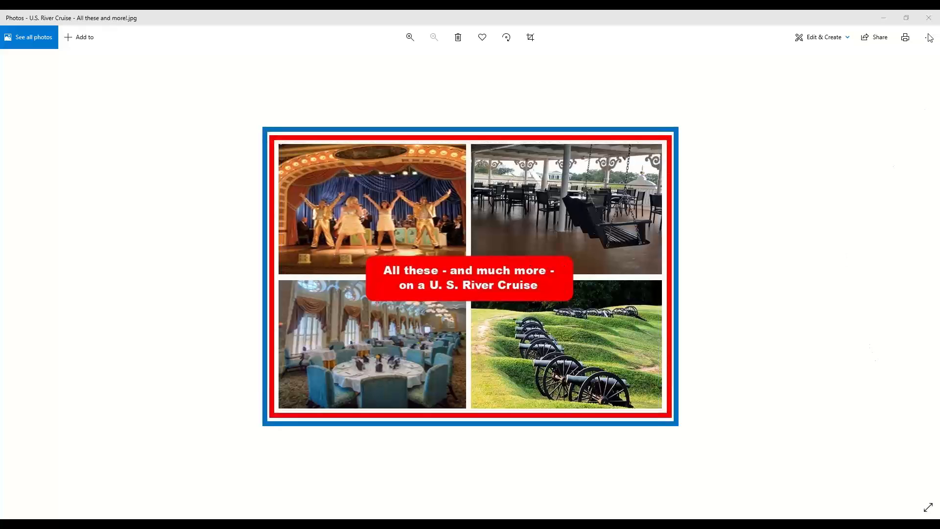
{"action": "mouse_move", "coordinate": [437, 311]}
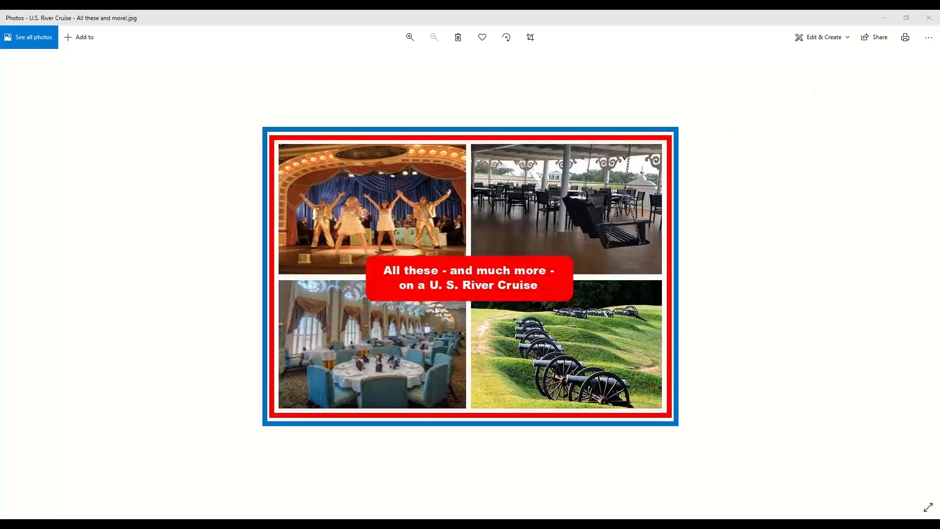